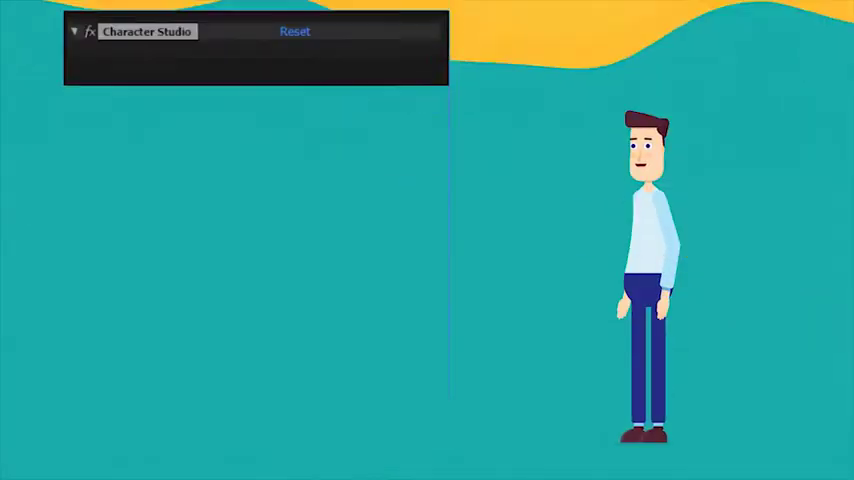
# Shorten Sleeve 01 Length in the Character Studio shirt sleeve options.
pyautogui.click(76, 32)
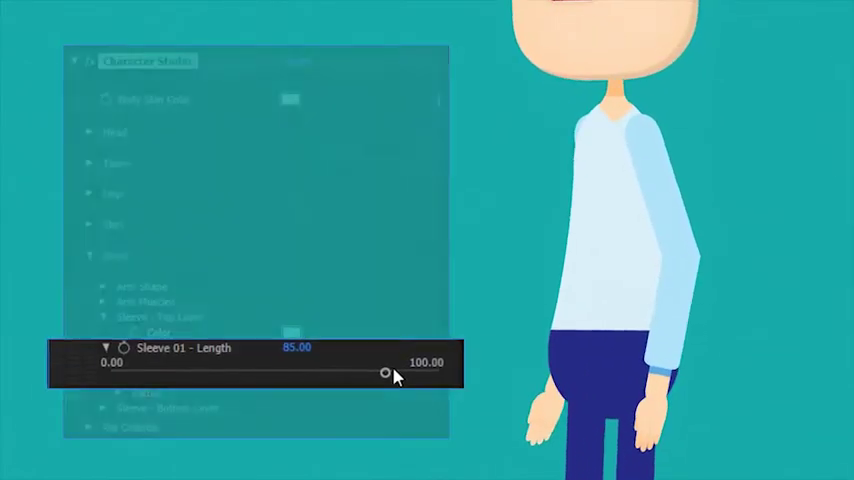
pyautogui.moveTo(390, 372); pyautogui.dragTo(184, 372)
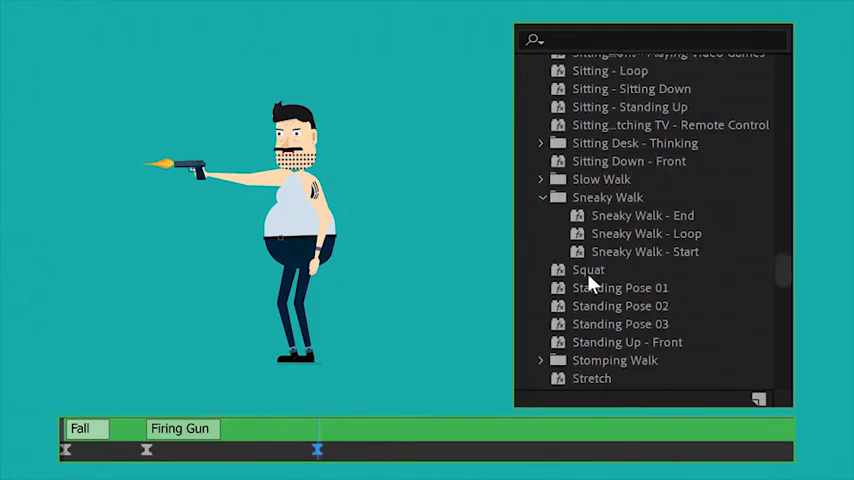
# Browse the Character Animations presets folder showing the Sneaky Walk variants.
pyautogui.click(646, 232)
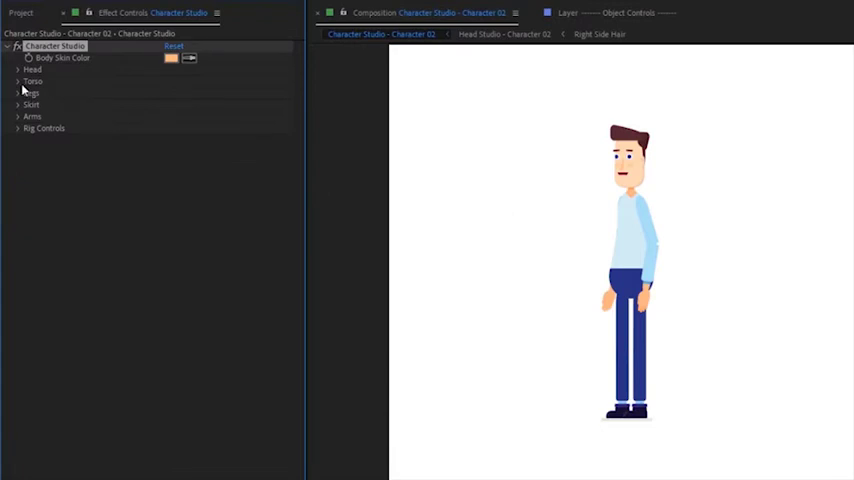
# Make the torso thicker with rounder corners via the Torso Shape style settings.
pyautogui.click(20, 80)
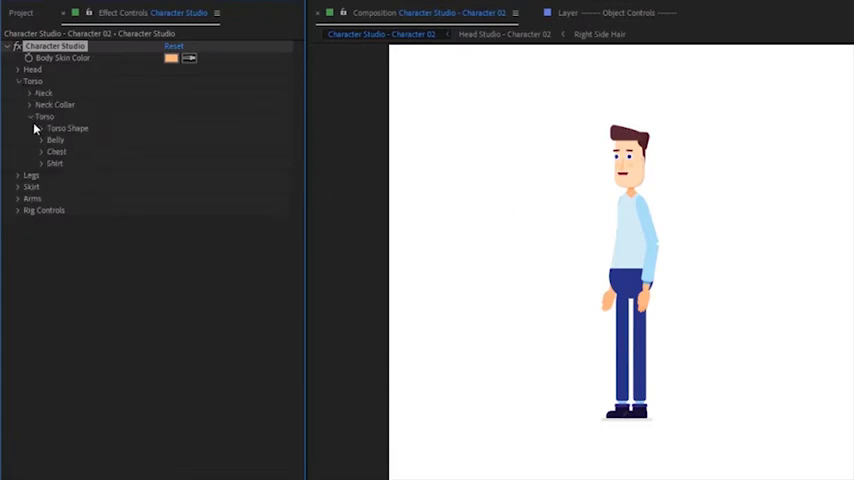
pyautogui.click(48, 128)
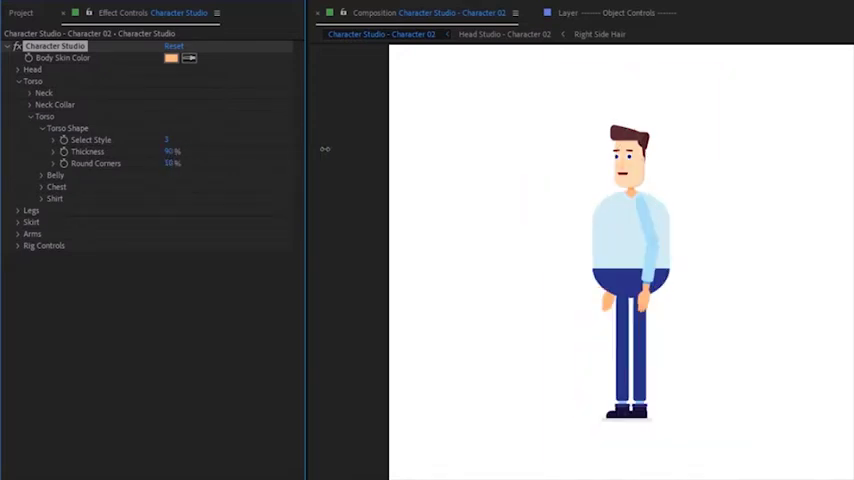
pyautogui.click(32, 116)
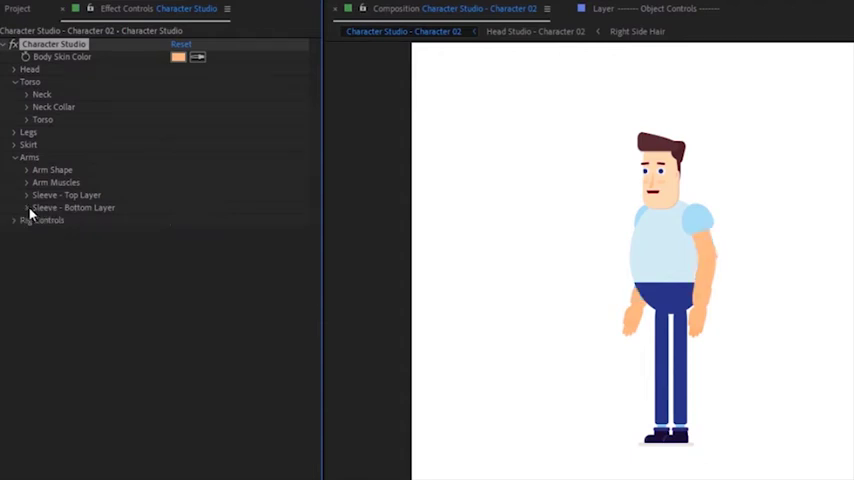
# Set the shirt colour to teal in the Torso > Shirt colour swatch.
pyautogui.click(28, 196)
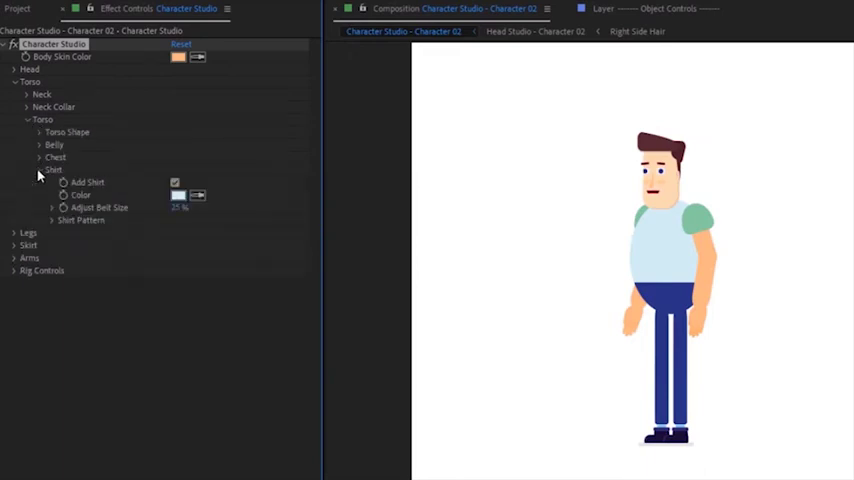
pyautogui.click(178, 196)
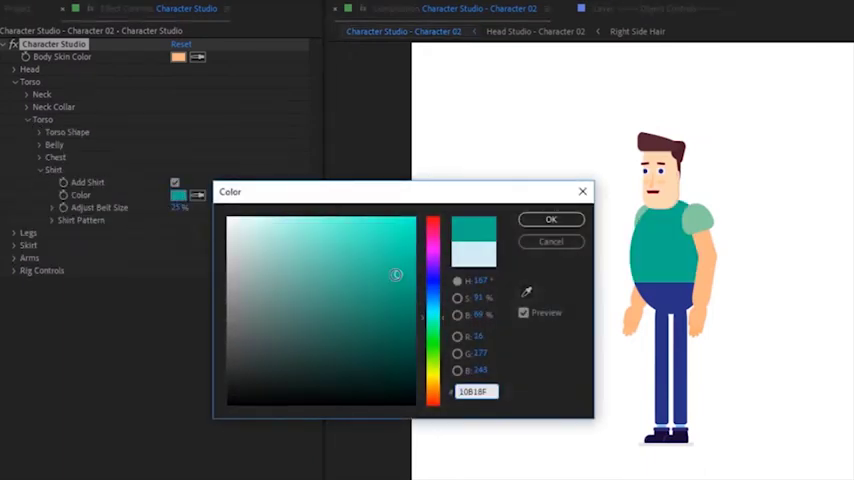
pyautogui.click(552, 220)
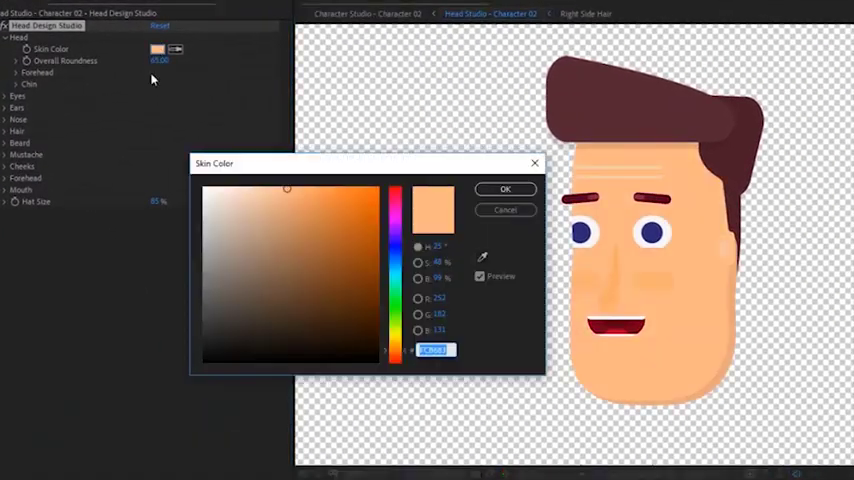
# Confirm the skin colour and raise the head's Overall Roundness to full.
pyautogui.click(504, 188)
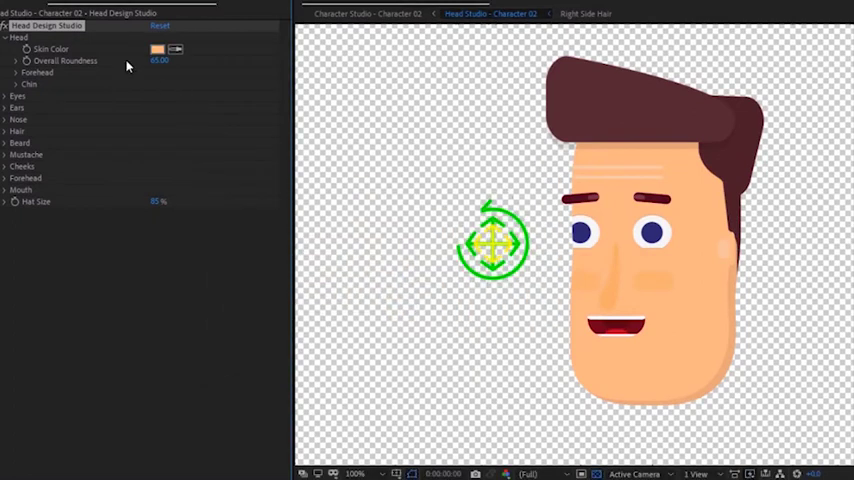
pyautogui.moveTo(160, 60); pyautogui.dragTo(164, 60)
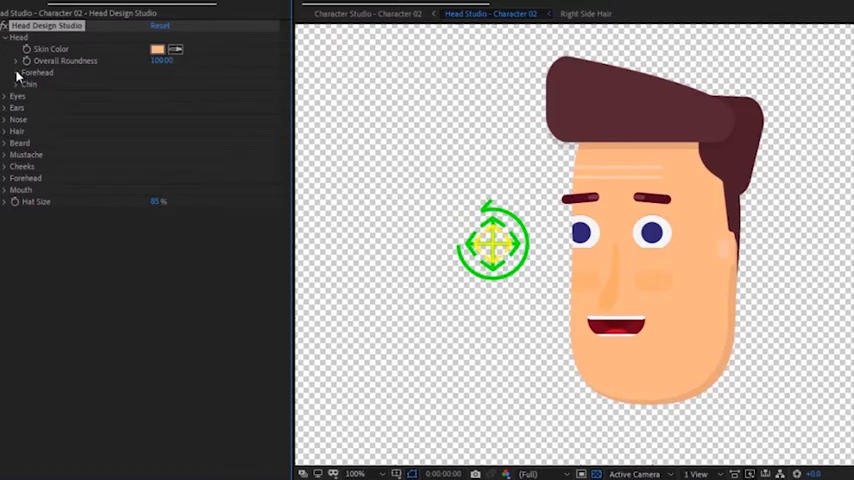
pyautogui.click(8, 72)
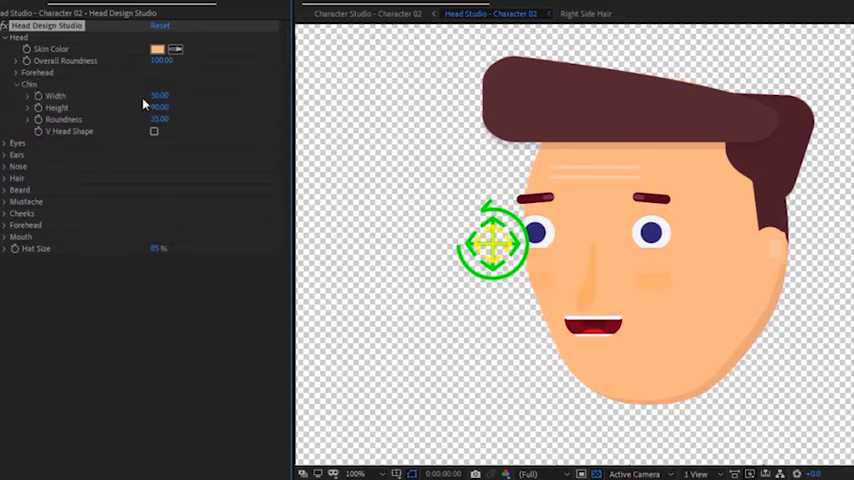
# Widen the chin and adjust its height for a broader, rounder jaw.
pyautogui.moveTo(160, 96); pyautogui.dragTo(150, 96)
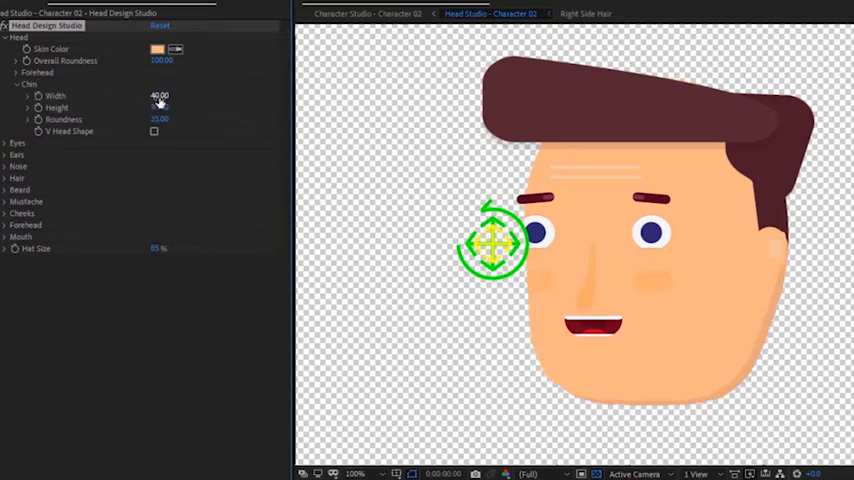
pyautogui.moveTo(158, 110); pyautogui.dragTo(158, 108)
pyautogui.write('60')
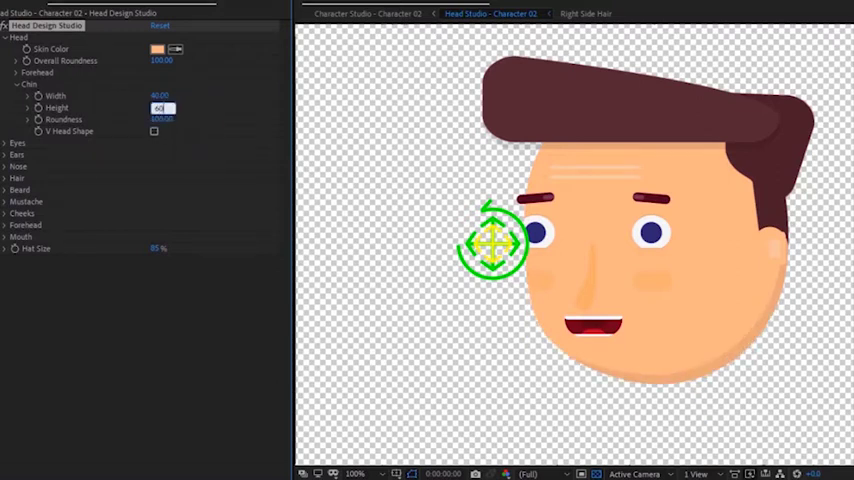
pyautogui.click(30, 84)
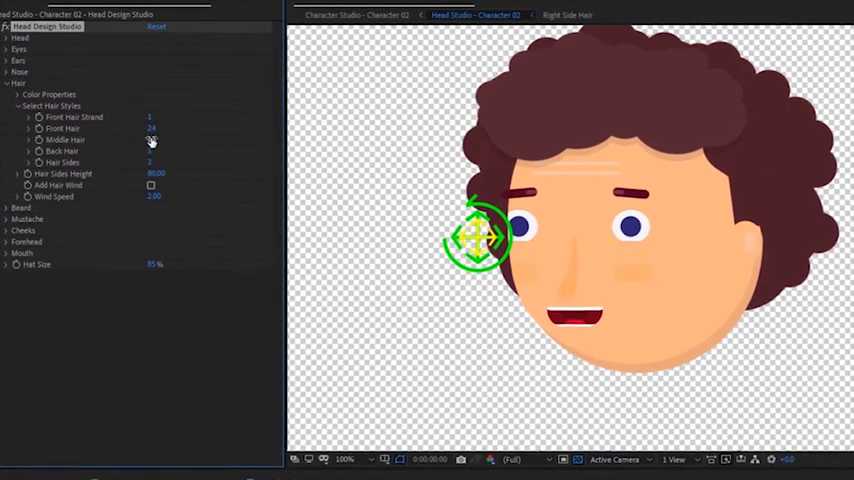
# Pick a curly hair style and colour it red.
pyautogui.click(20, 106)
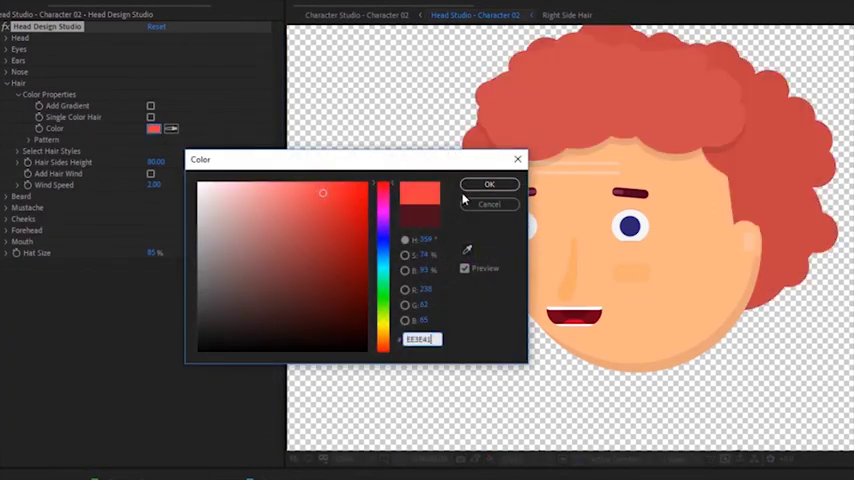
pyautogui.click(490, 184)
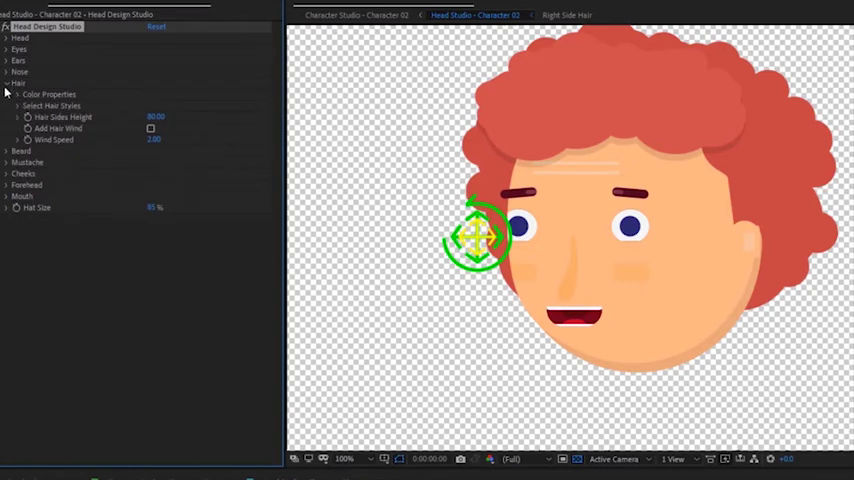
pyautogui.click(8, 72)
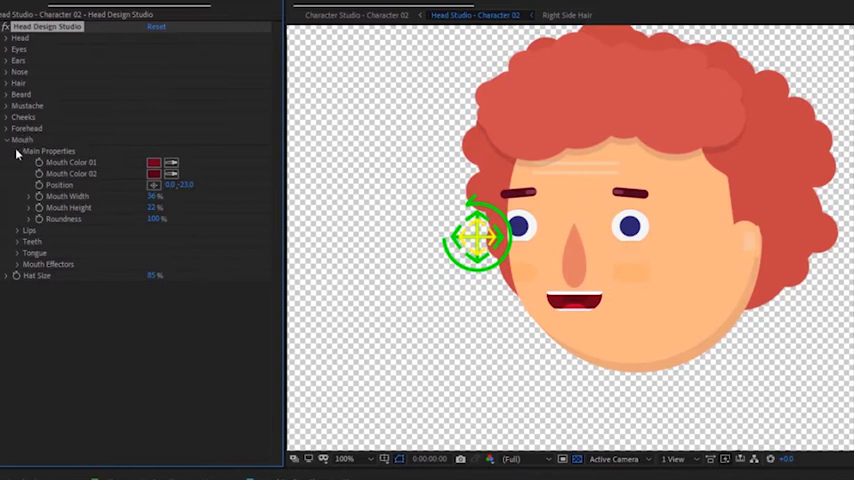
# Review the mouth and Ear Properties settings, then move on to the Eyes group.
pyautogui.click(8, 140)
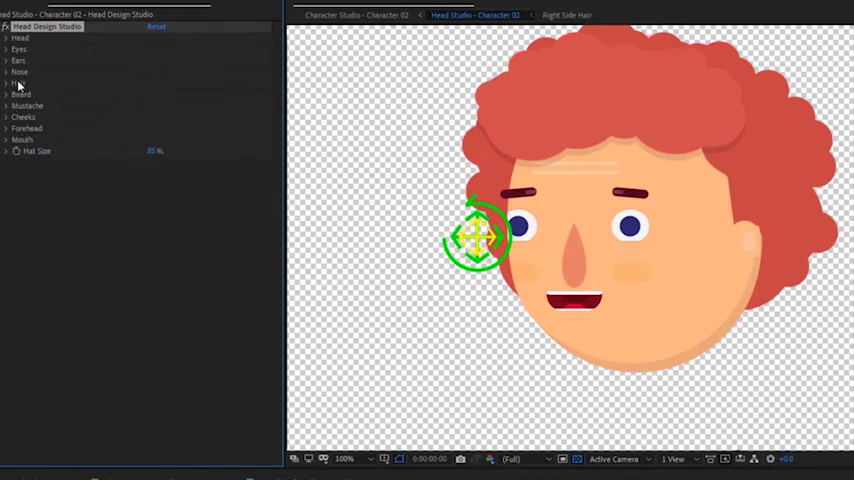
pyautogui.click(8, 60)
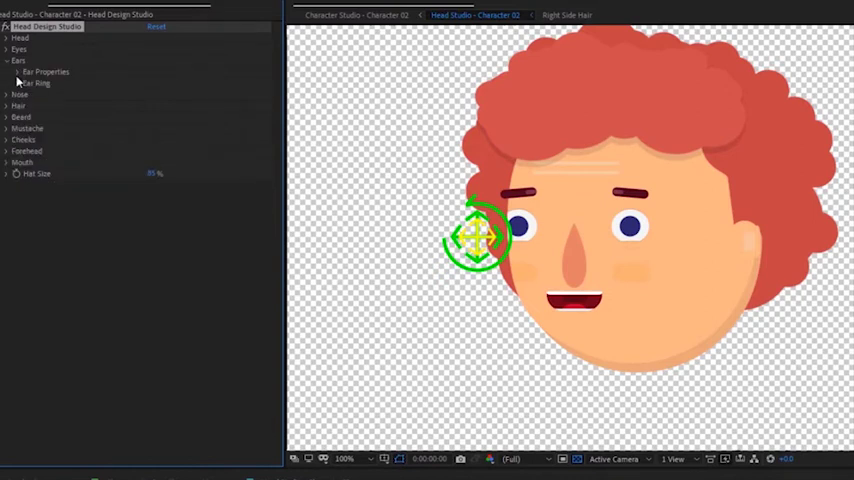
pyautogui.click(20, 72)
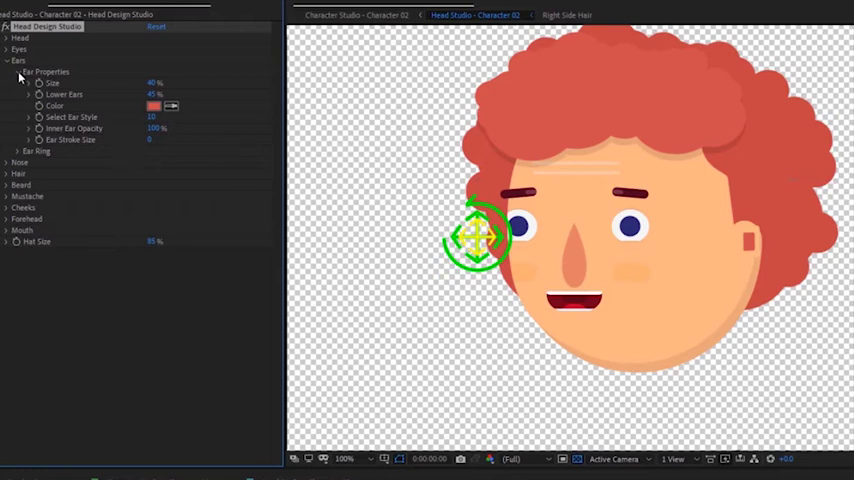
pyautogui.click(8, 60)
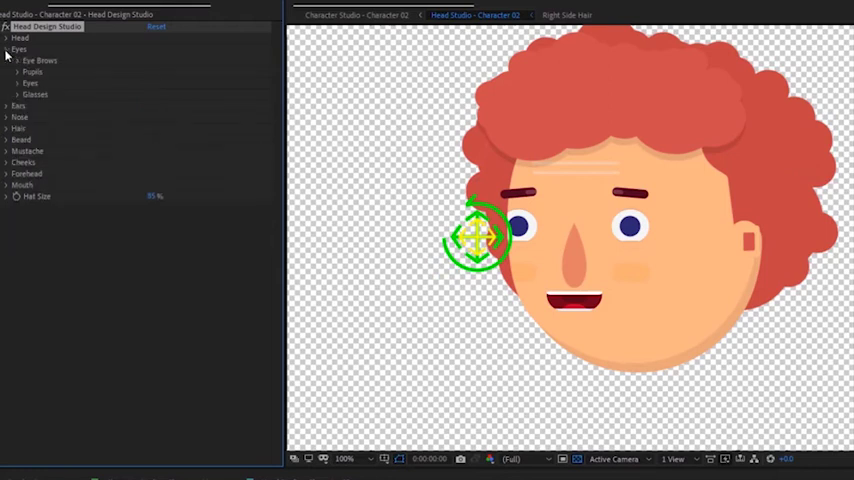
pyautogui.click(8, 60)
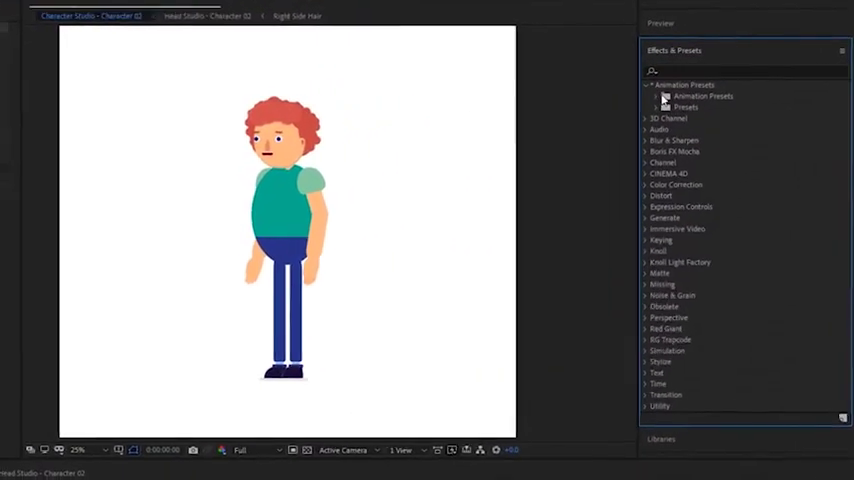
# Apply the Happy Jumpy Walk - Loop preset from Character Animations.
pyautogui.click(664, 108)
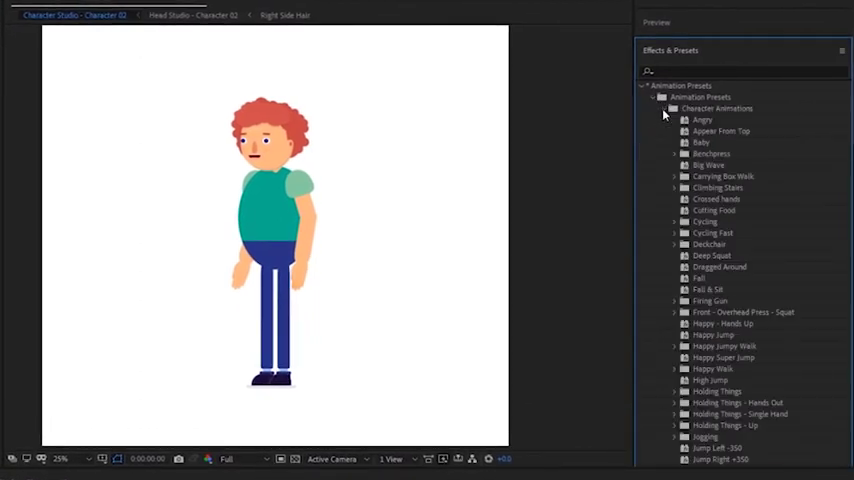
pyautogui.moveTo(684, 354)
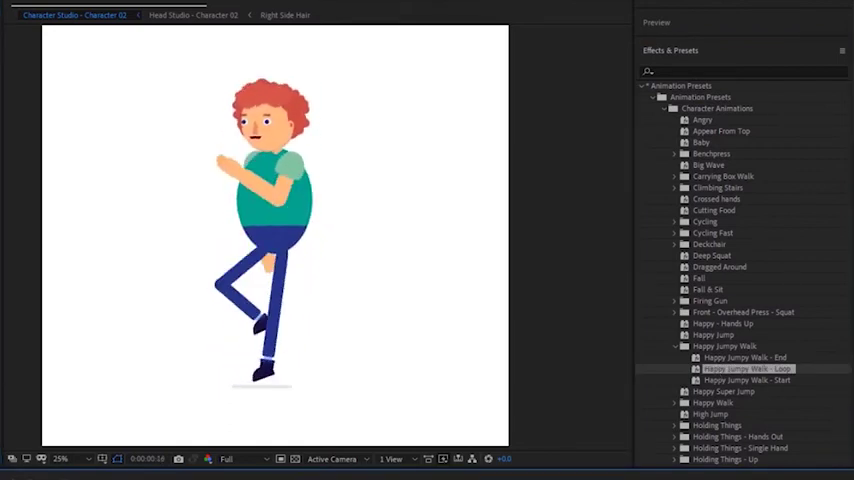
# Set the Happy face expression to 100 in Face Expressions.
pyautogui.click(480, 14)
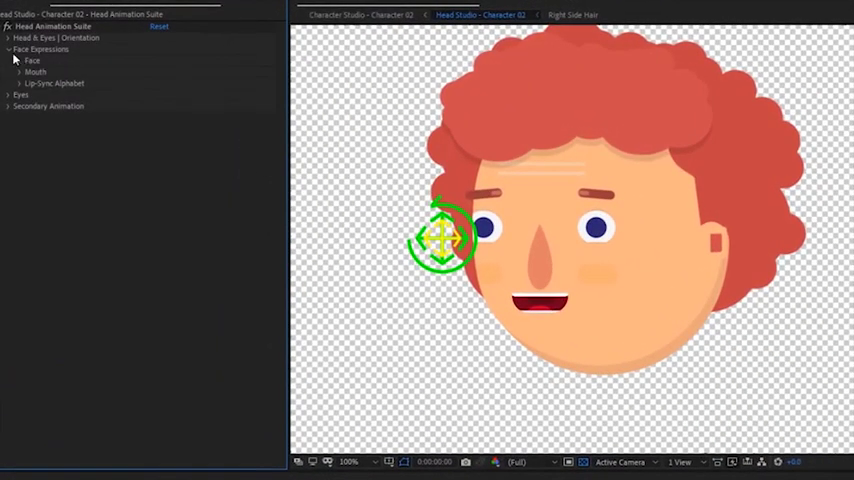
pyautogui.click(24, 60)
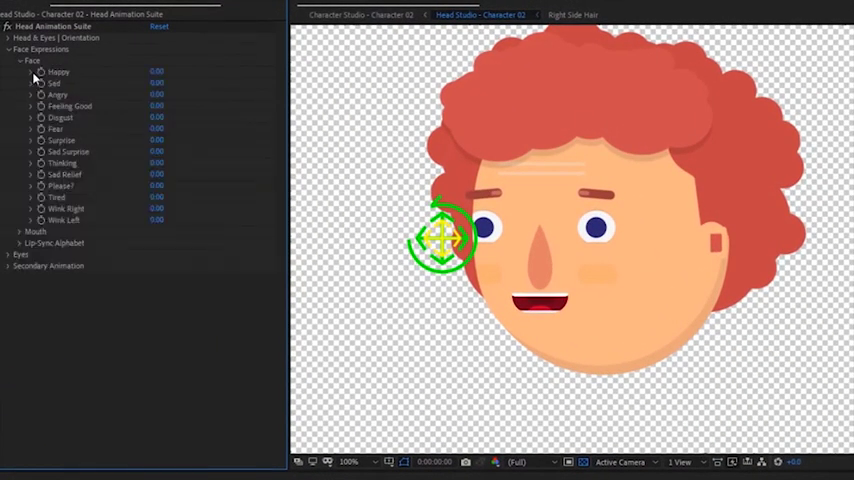
pyautogui.click(30, 72)
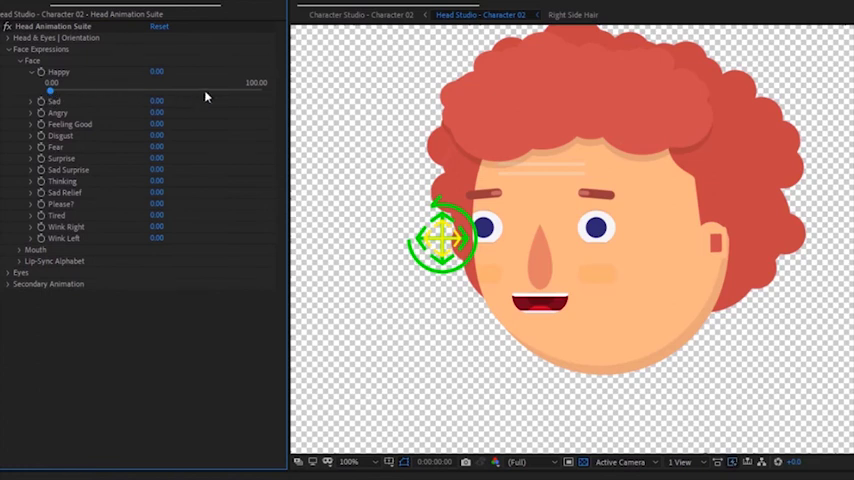
pyautogui.click(24, 60)
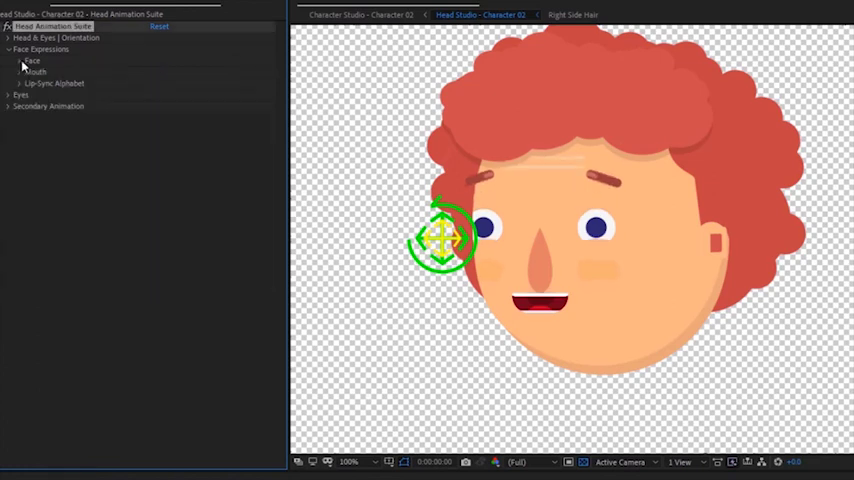
# Drag the mouth's Happy slider up for a broad open smile.
pyautogui.click(20, 72)
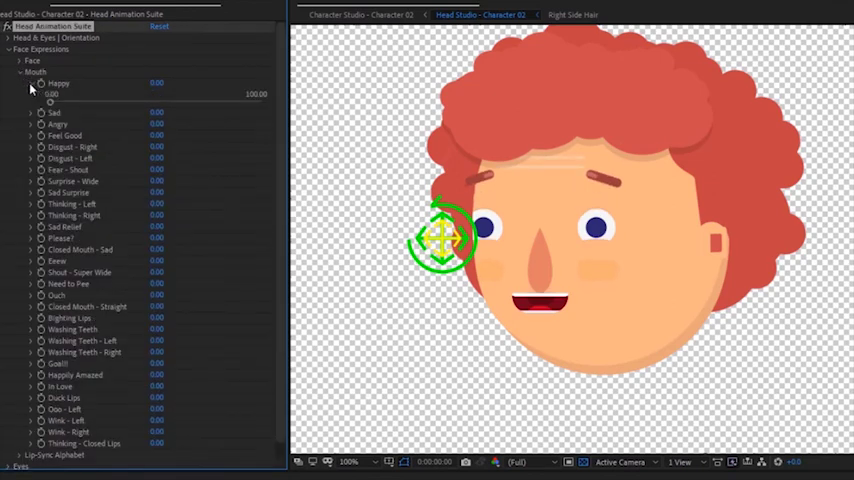
pyautogui.moveTo(52, 94); pyautogui.dragTo(228, 104)
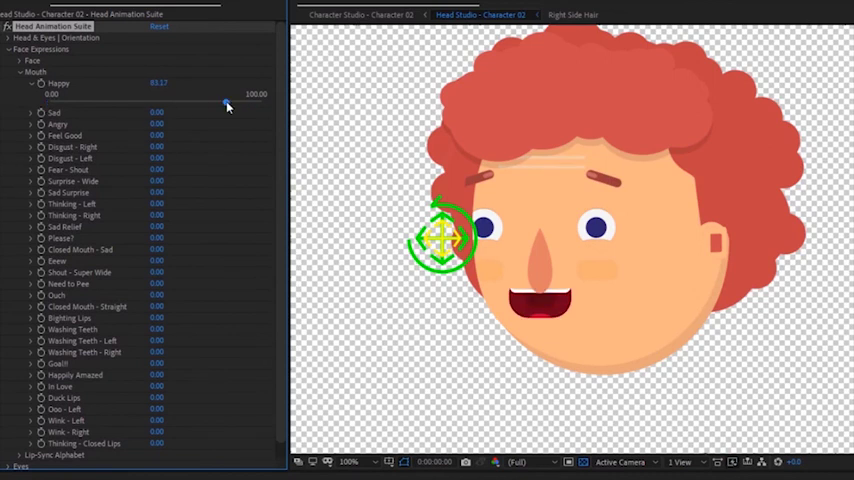